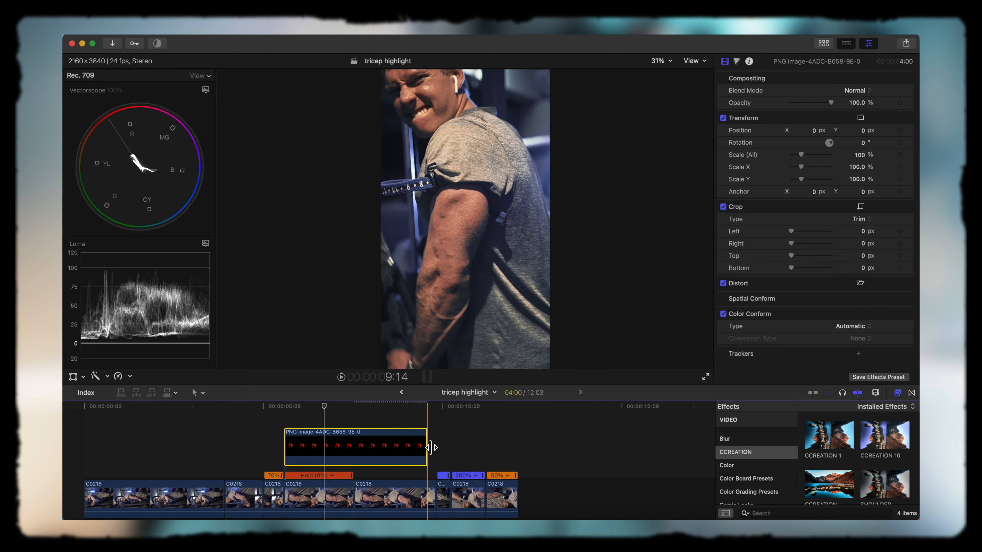
- Trim the red PNG overlay's end and lower its Soft Light opacity to about 74%
left_click_drag(429, 447, 357, 447)
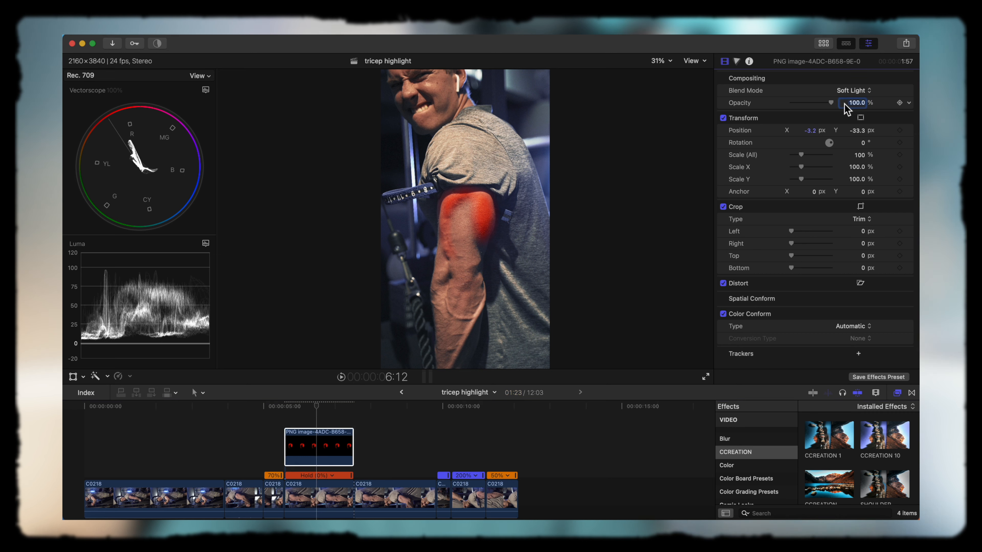
left_click_drag(831, 102, 817, 102)
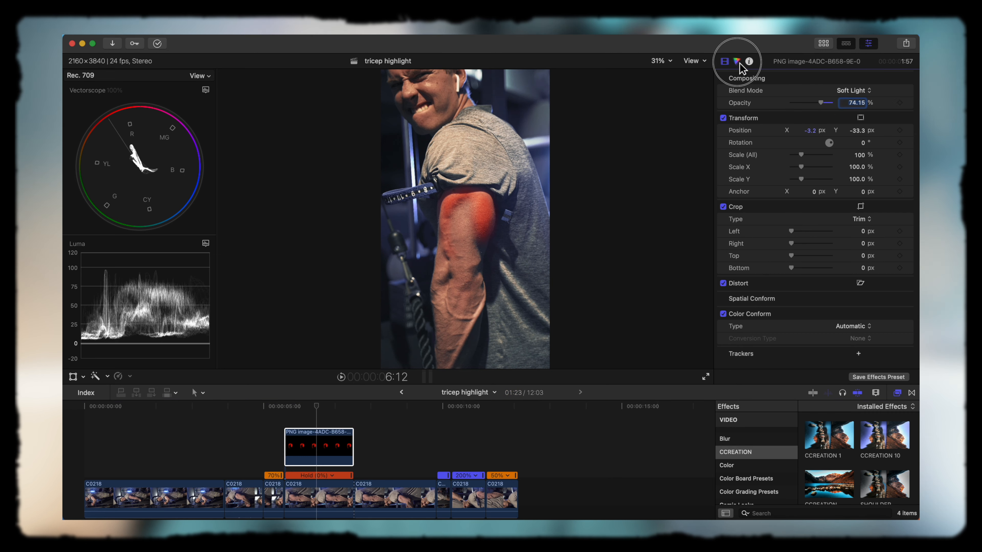
- Shift the overlay's Hue to 126 so it turns blue and set opacity to 71.46%
left_click(736, 61)
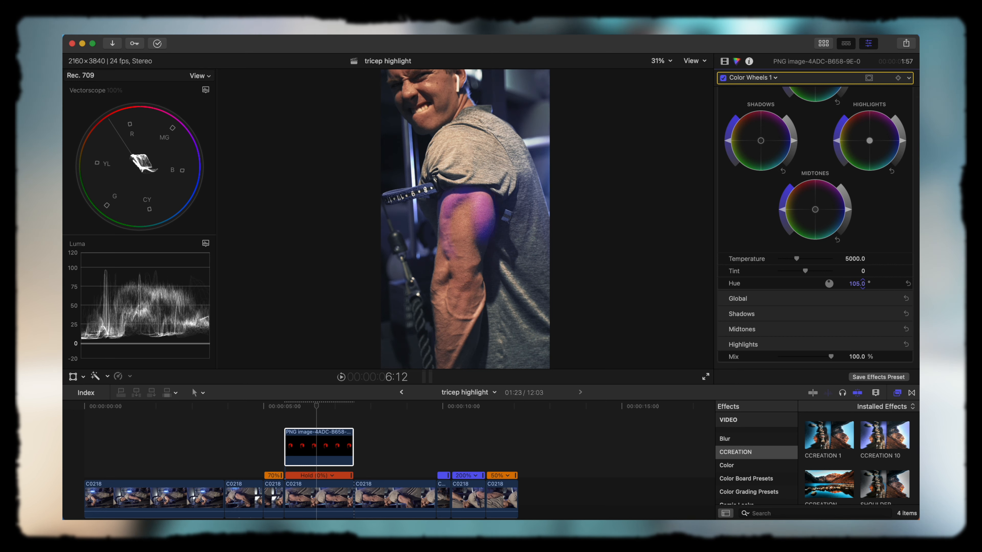
left_click_drag(829, 283, 862, 283)
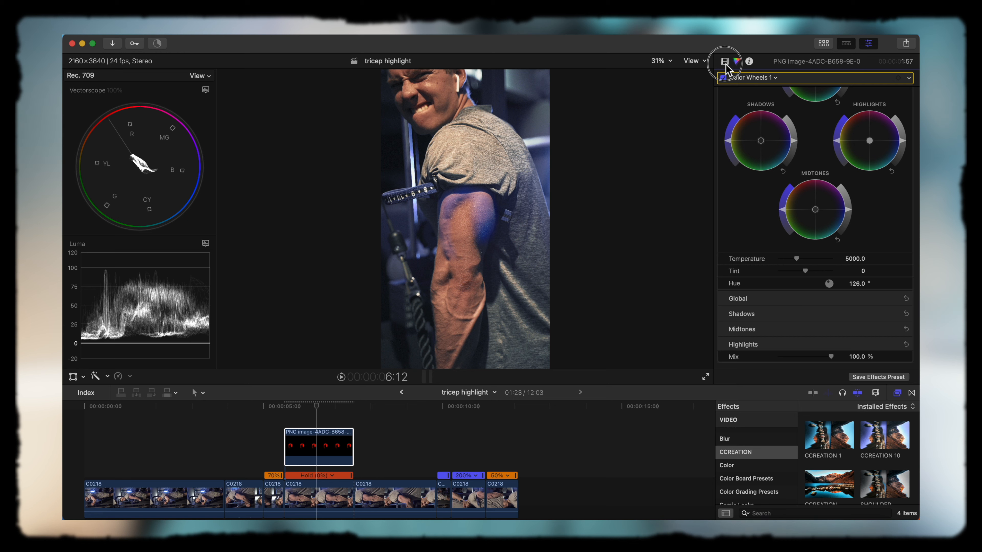
left_click(724, 61)
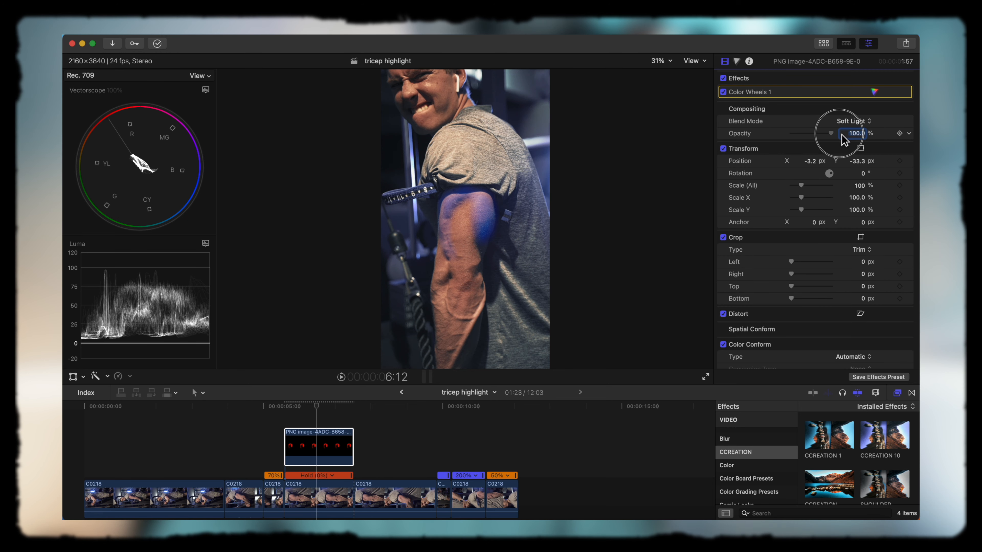
left_click_drag(833, 133, 817, 133)
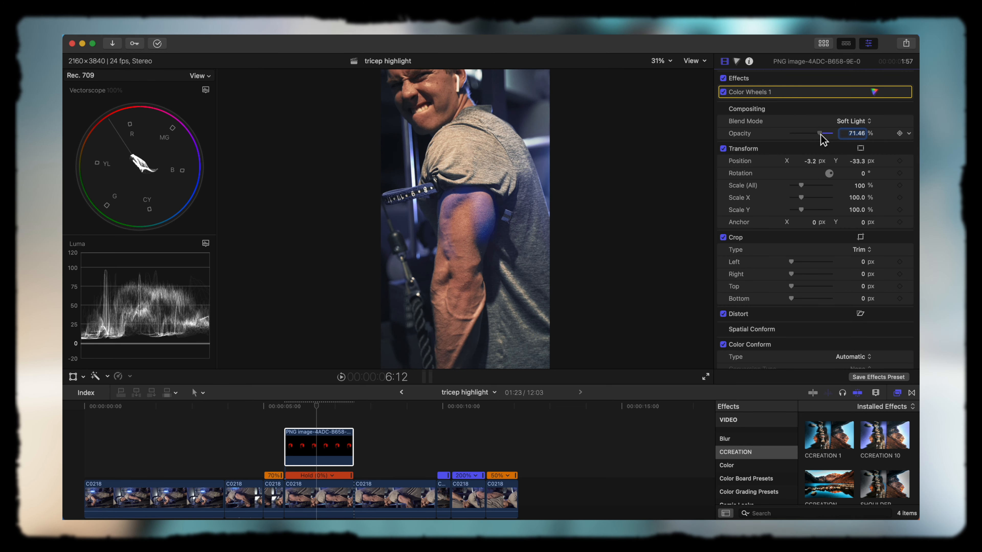
- Add a Color Board correction and pull Shadows exposure down to -11%
left_click(737, 61)
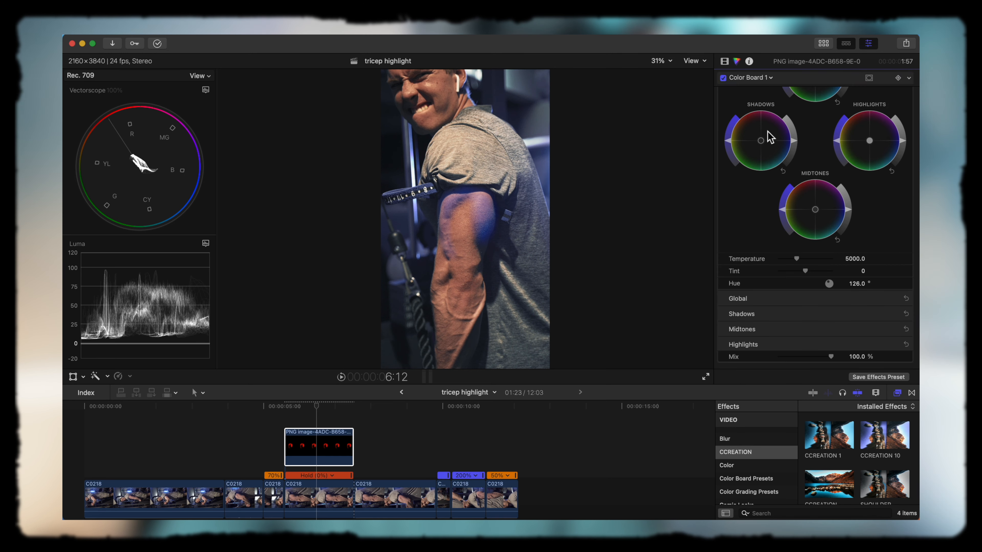
left_click(851, 93)
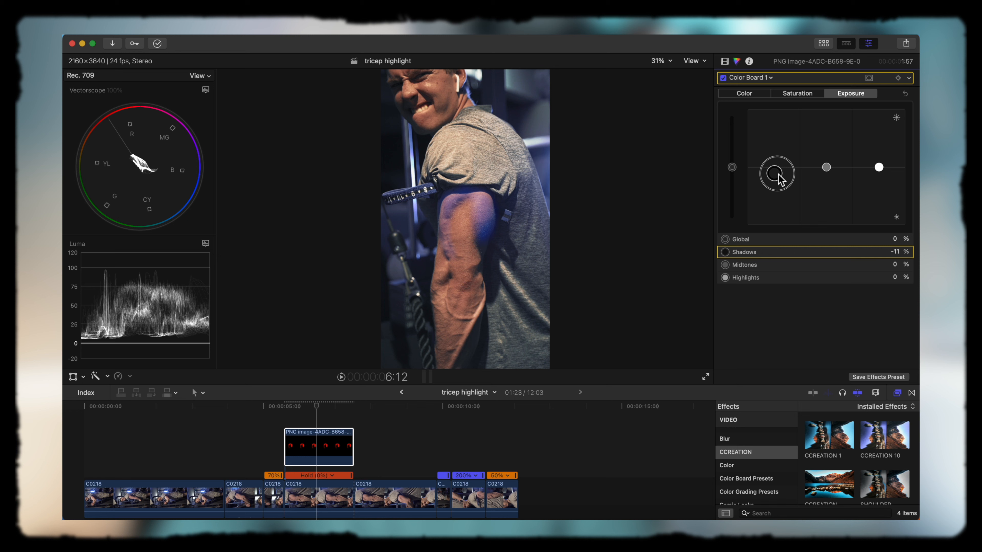
left_click_drag(777, 174, 880, 167)
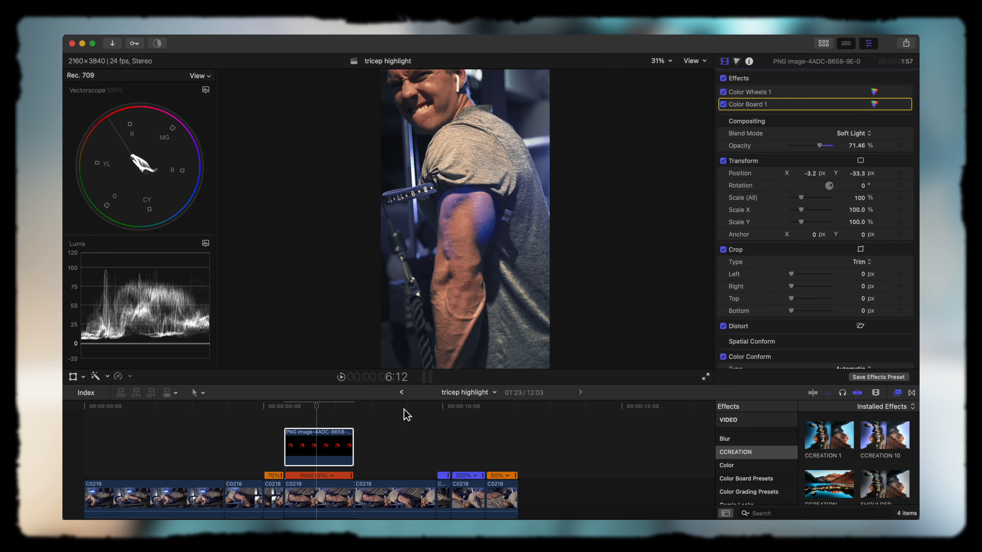
left_click(214, 406)
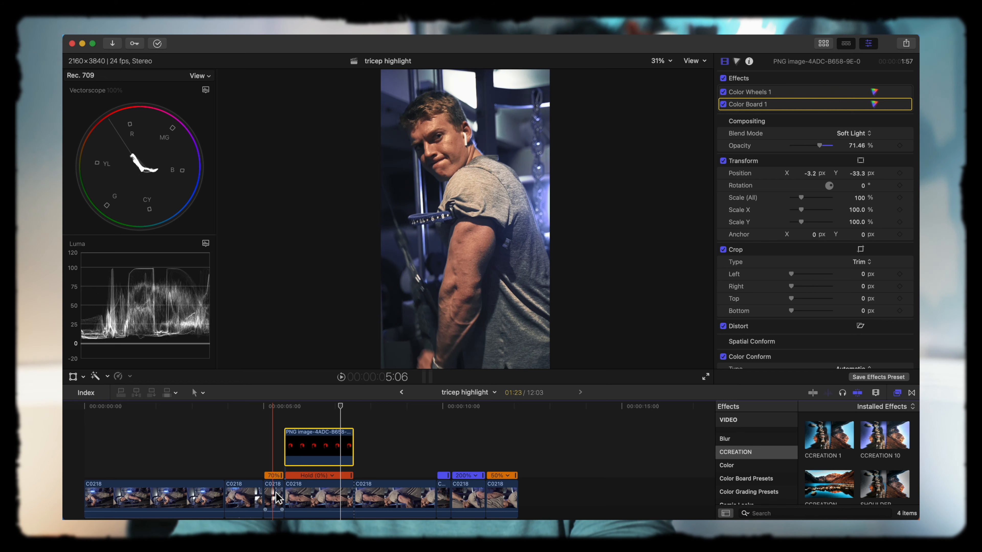
- Blade Speed the gym clip, then paste a connected copy of it beneath the PNG overlay
left_click(274, 498)
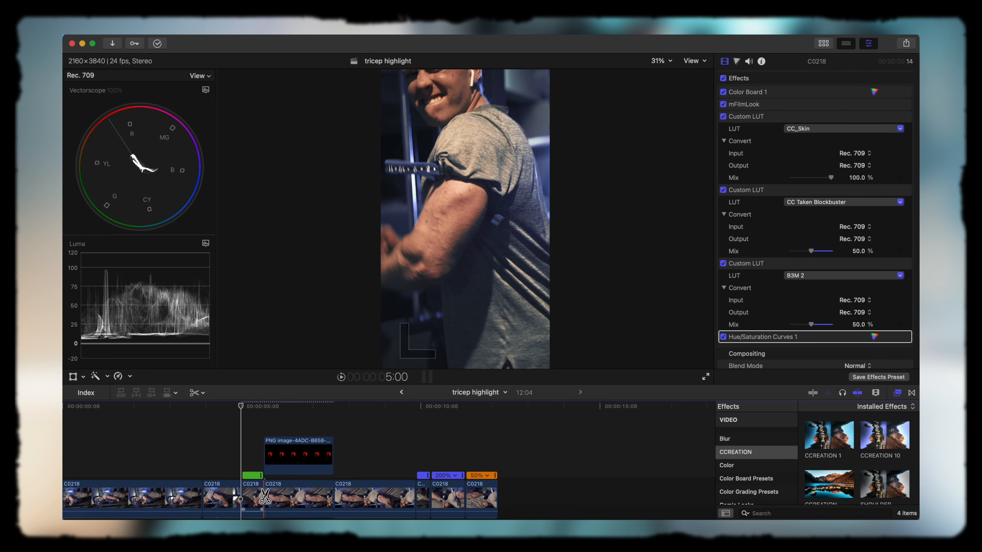
left_click(128, 376)
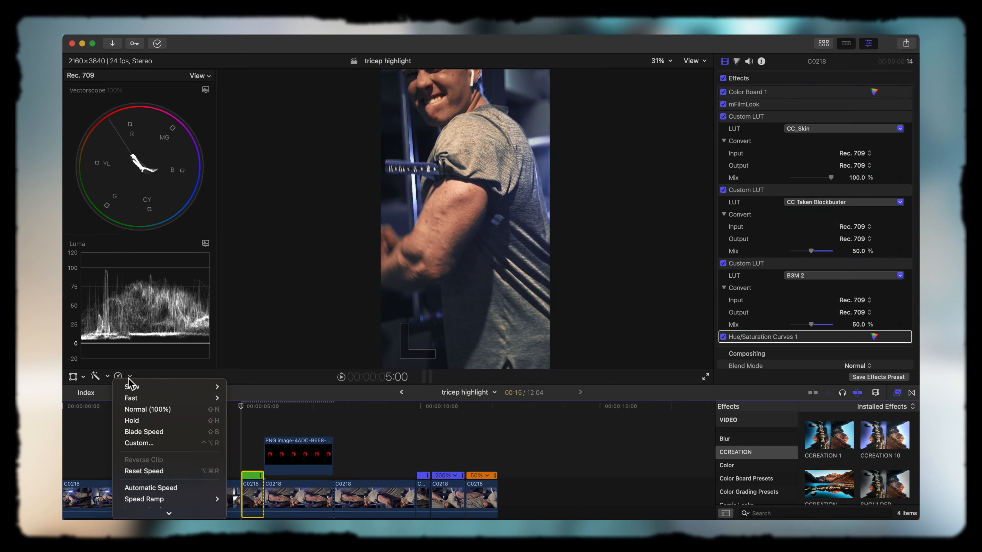
mouse_move(132, 387)
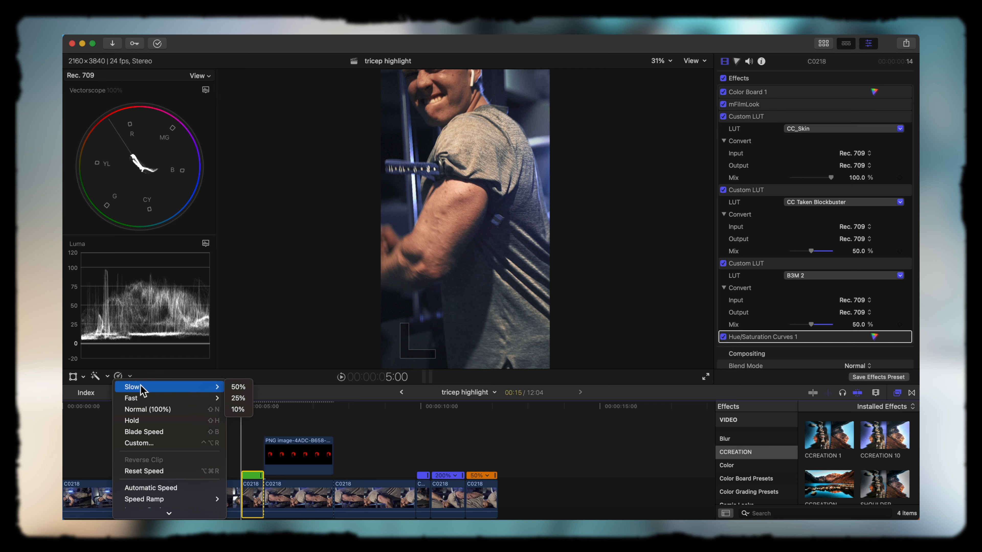
mouse_move(149, 432)
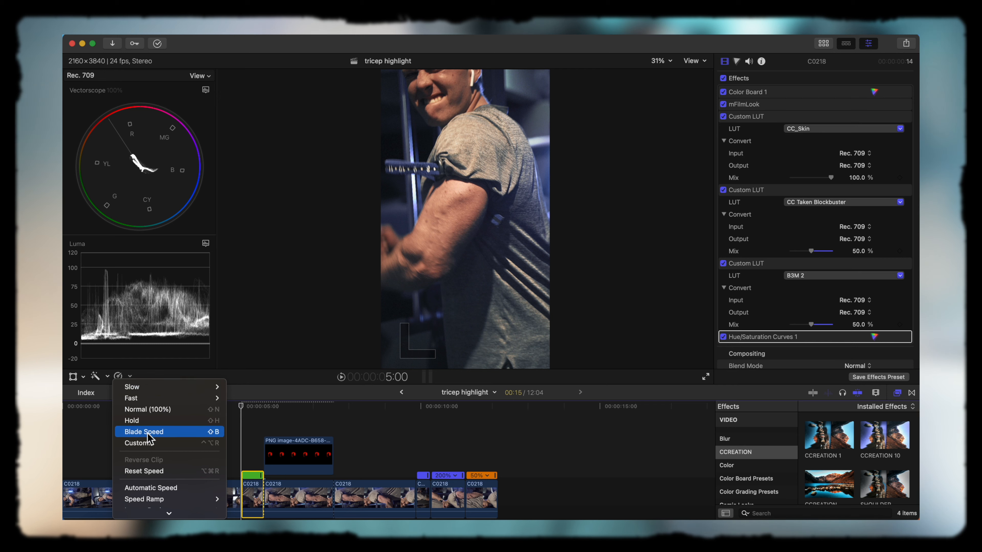
left_click(136, 444)
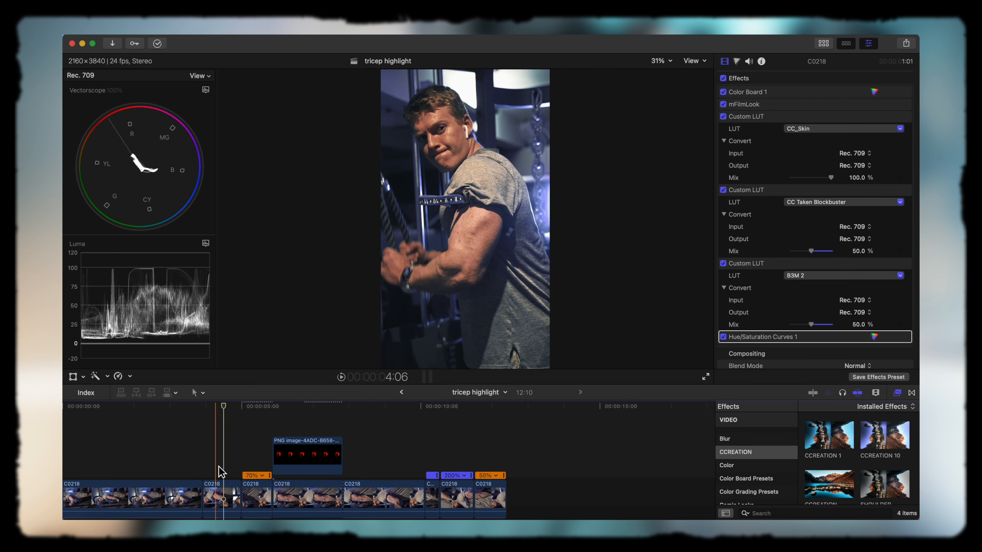
left_click(268, 465)
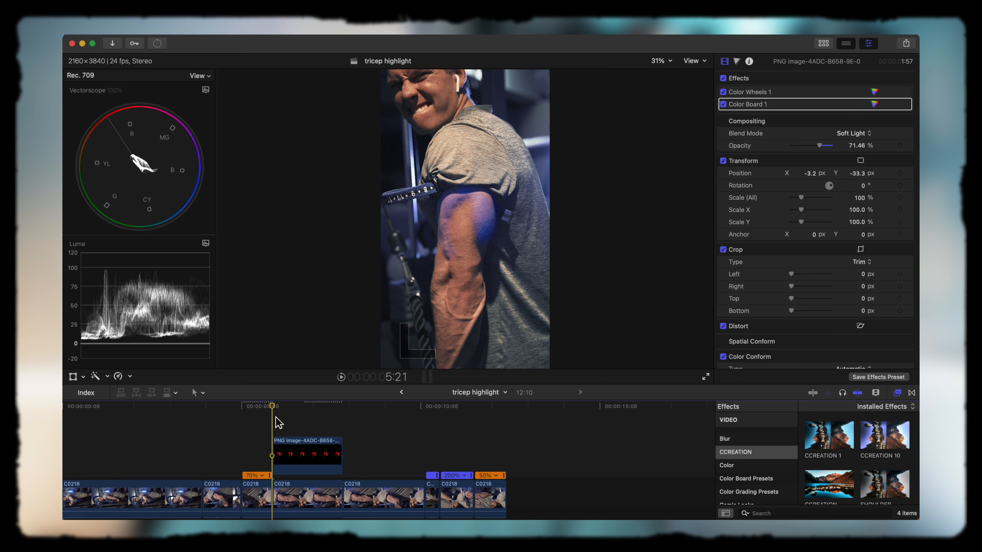
left_click(285, 499)
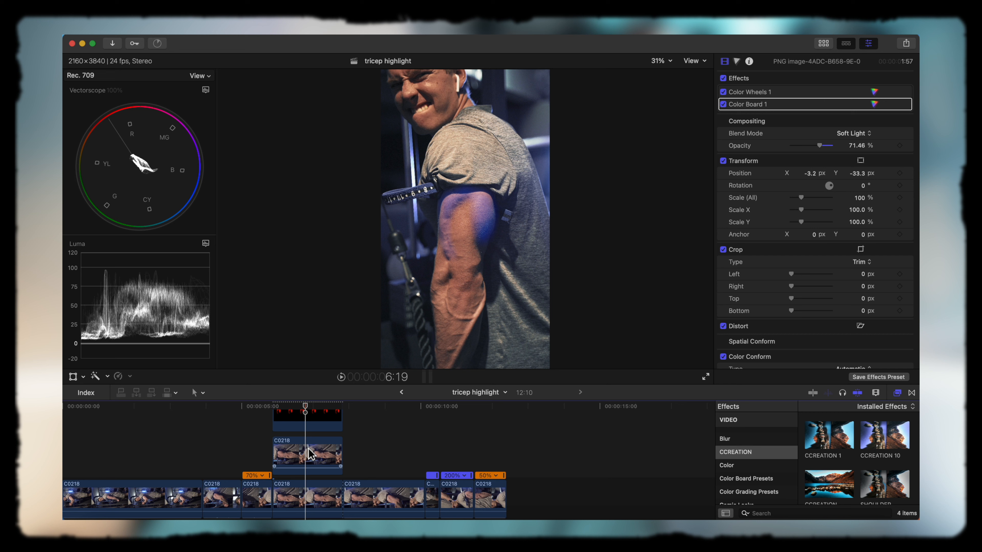
- Apply Draw Mask to the copied clip at 100% zoom and outline the man's head, shoulder and arm
left_click(306, 456)
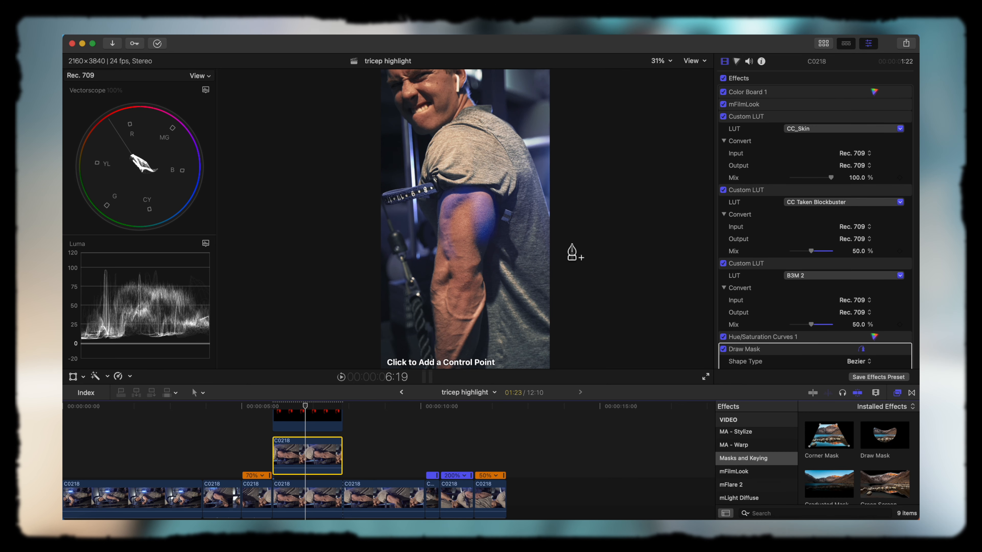
mouse_move(556, 228)
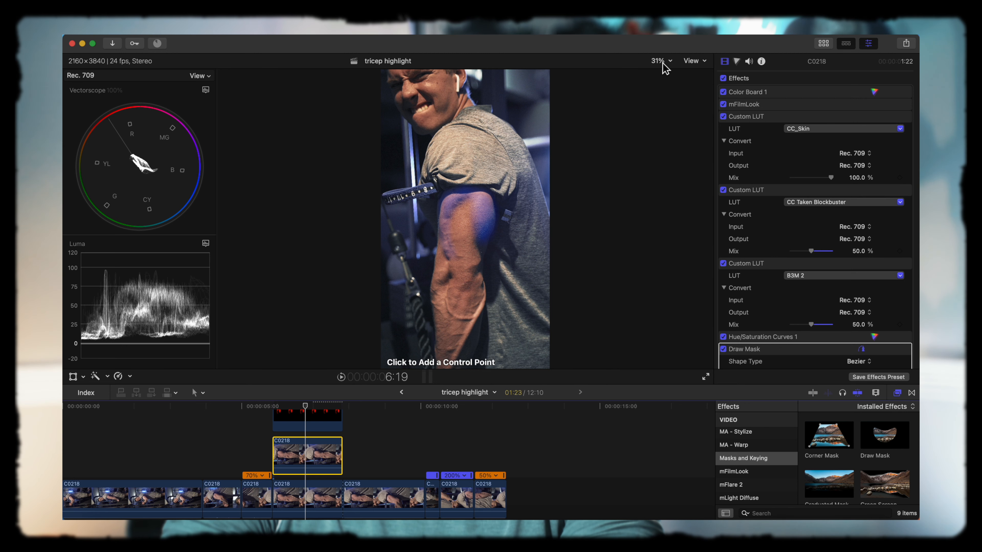
left_click(658, 61)
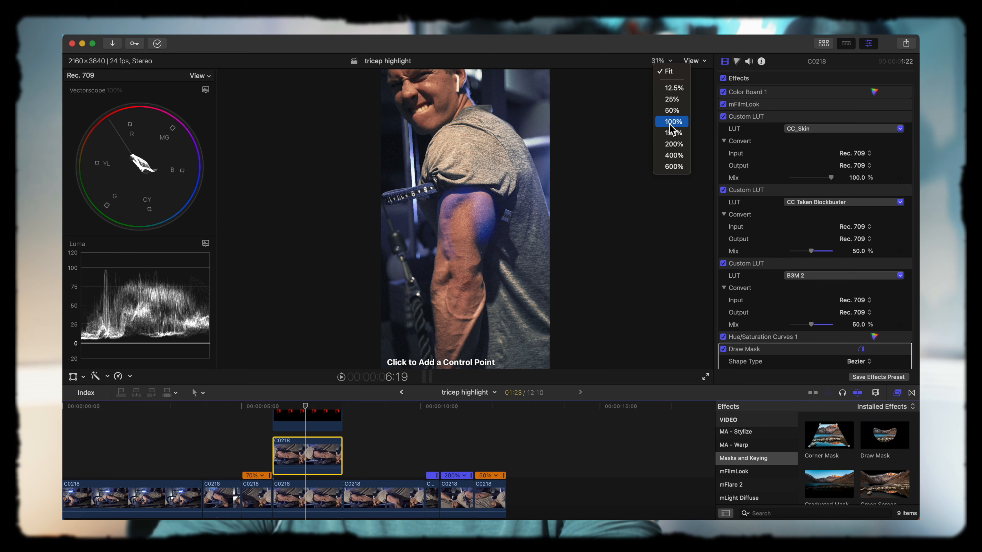
left_click(671, 122)
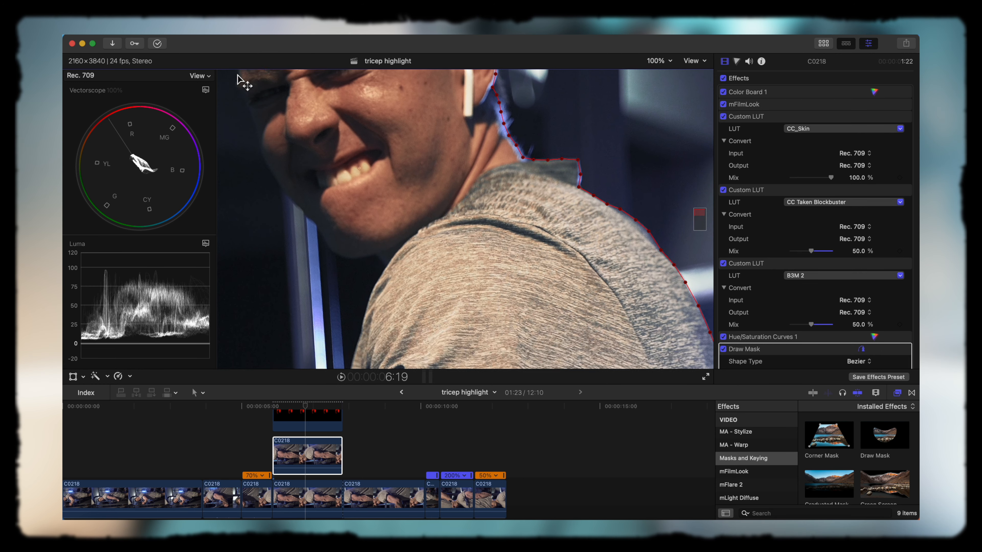
left_click(658, 61)
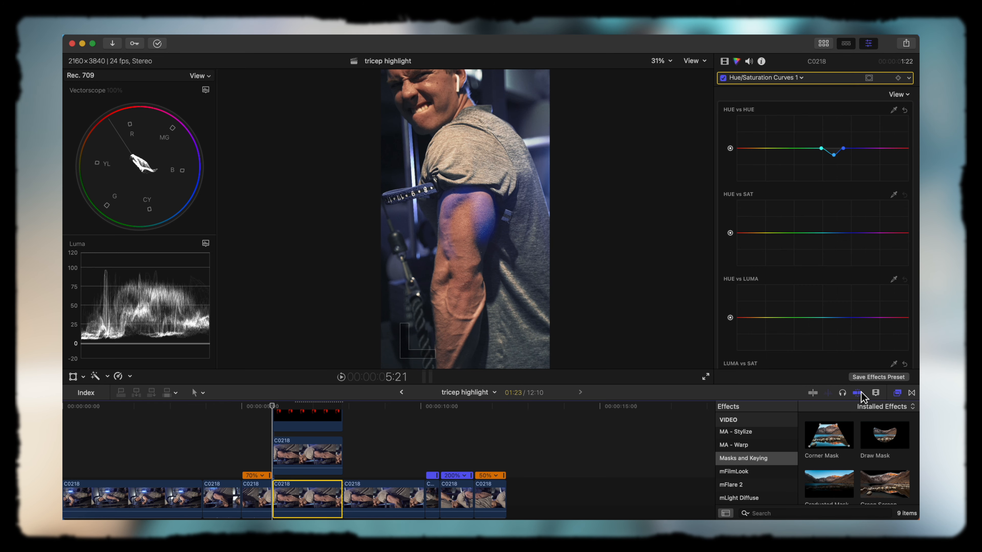
- Apply a Gaussian blur to the main gym clip and trim the masked copy's start to the overlay
scroll("down", 3)
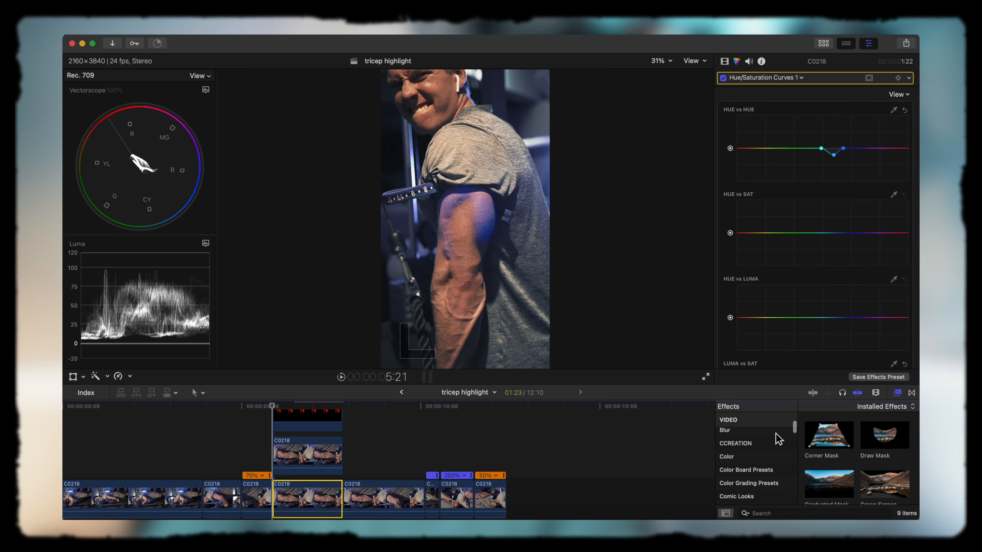
left_click(725, 433)
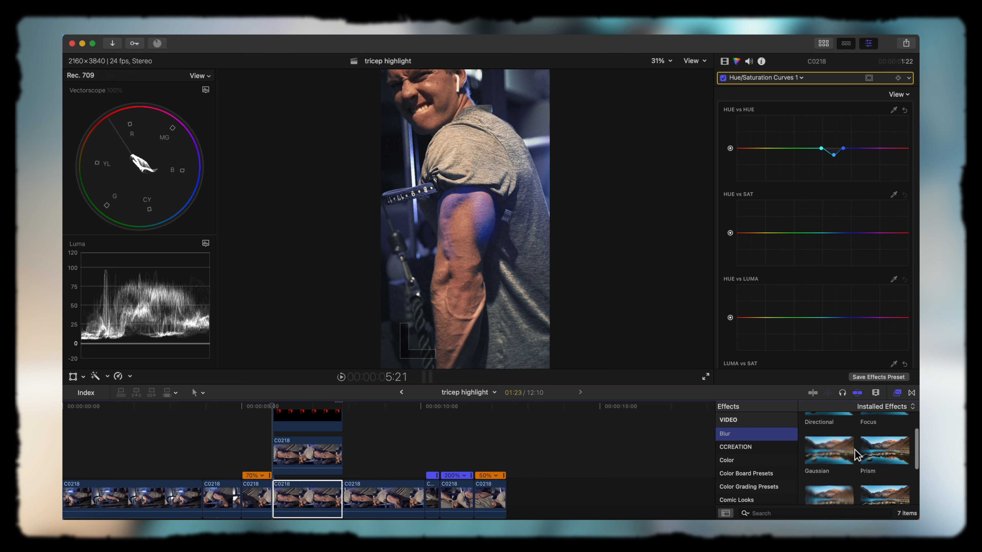
left_click(306, 499)
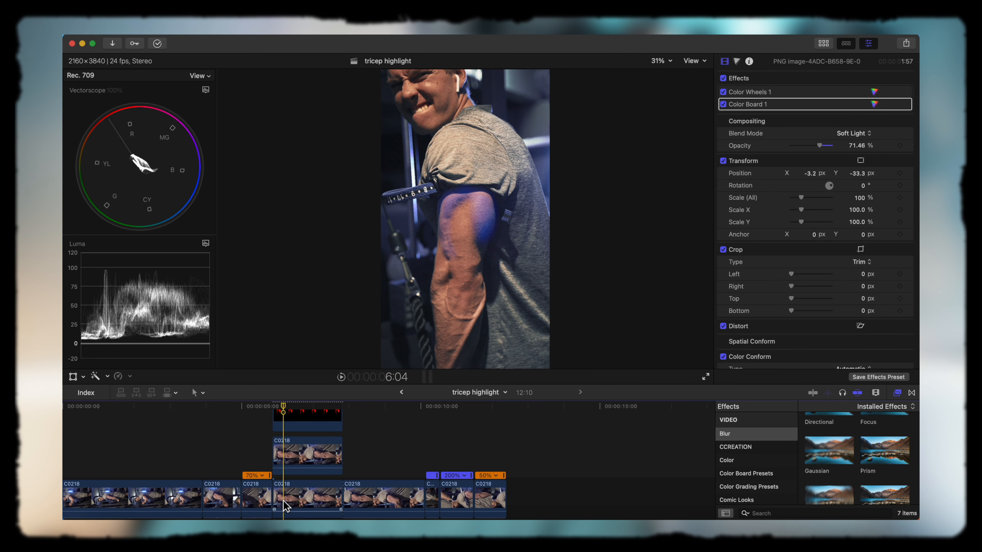
left_click(307, 498)
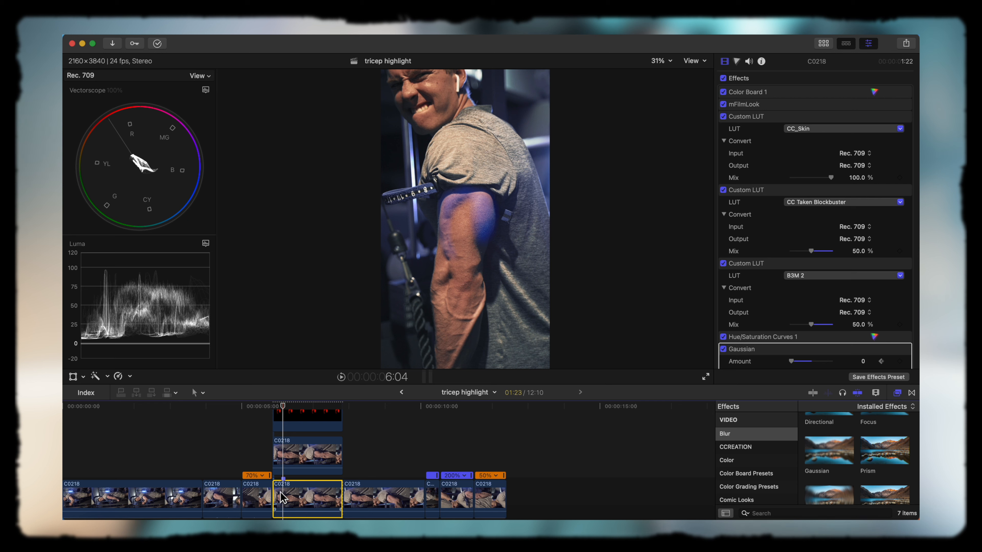
scroll("down", 3)
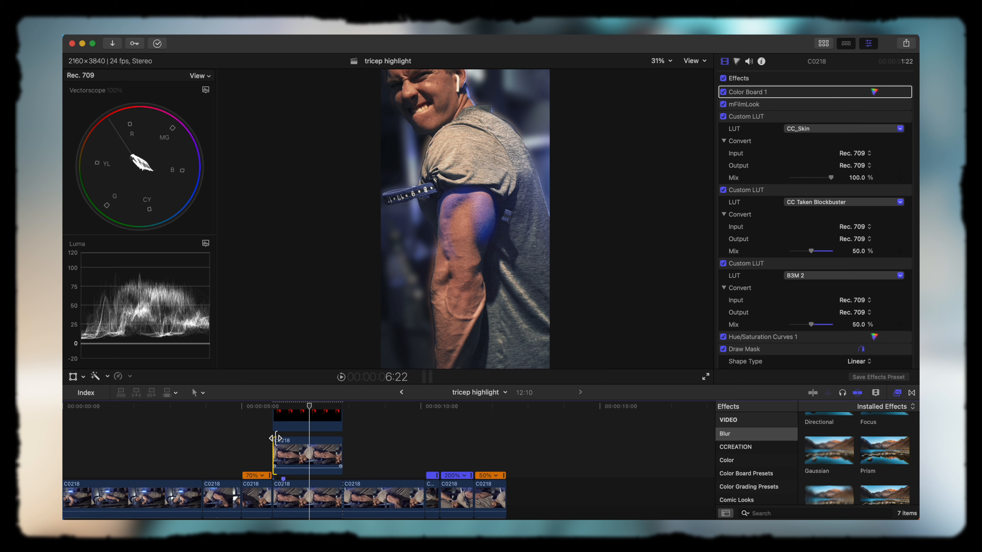
left_click(299, 448)
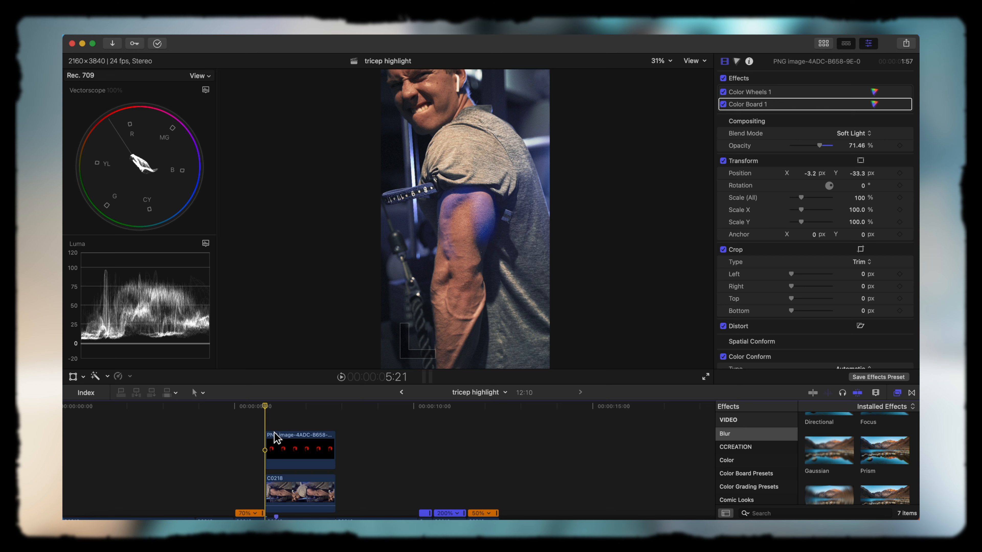
- Set the blue overlay to Soft Light at an even 70% opacity and reopen the media Browser
left_click(300, 446)
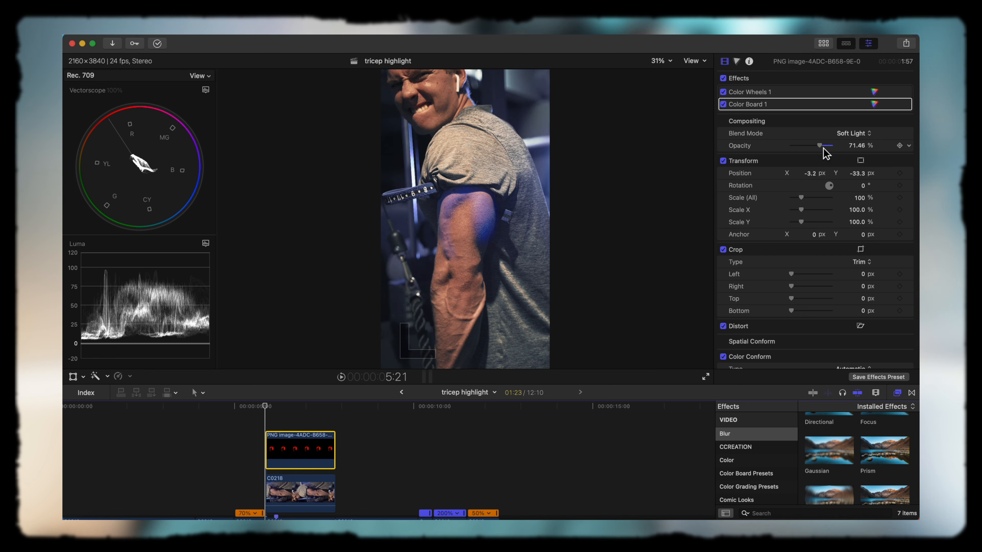
left_click_drag(821, 145, 810, 145)
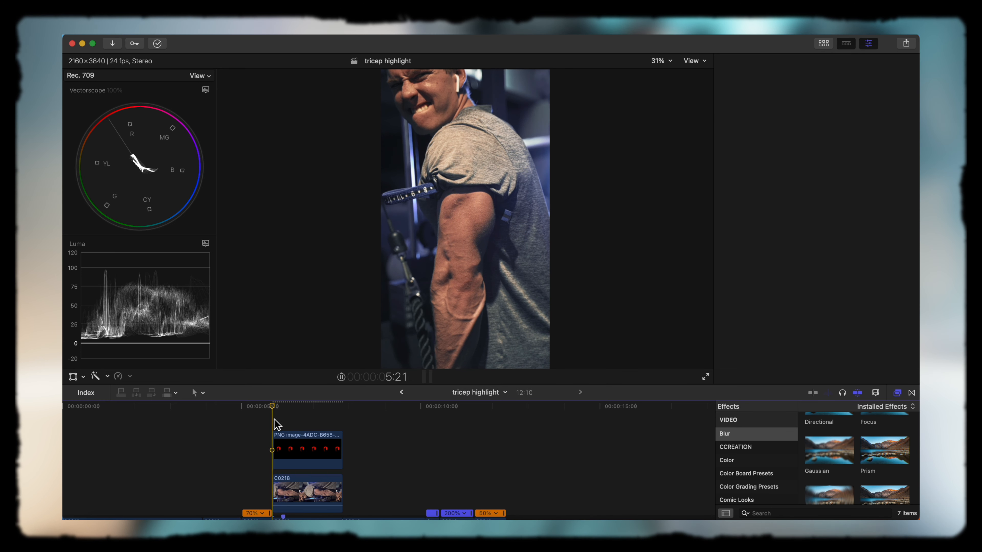
left_click(328, 405)
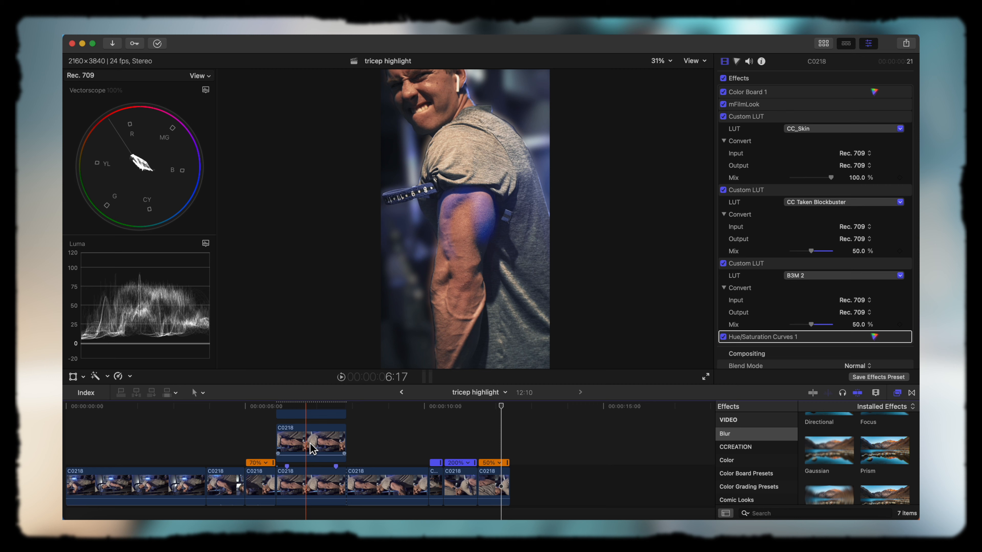
left_click(310, 441)
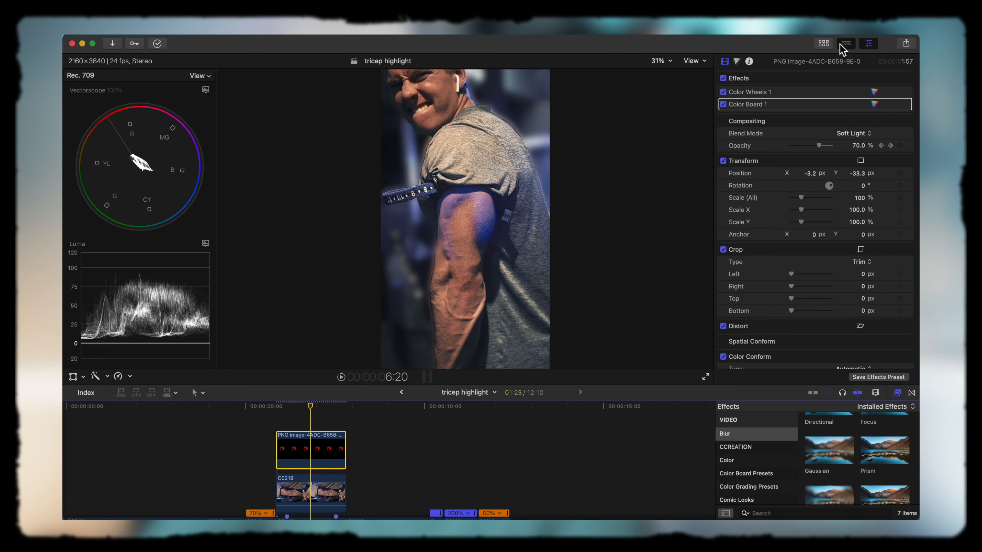
left_click(824, 43)
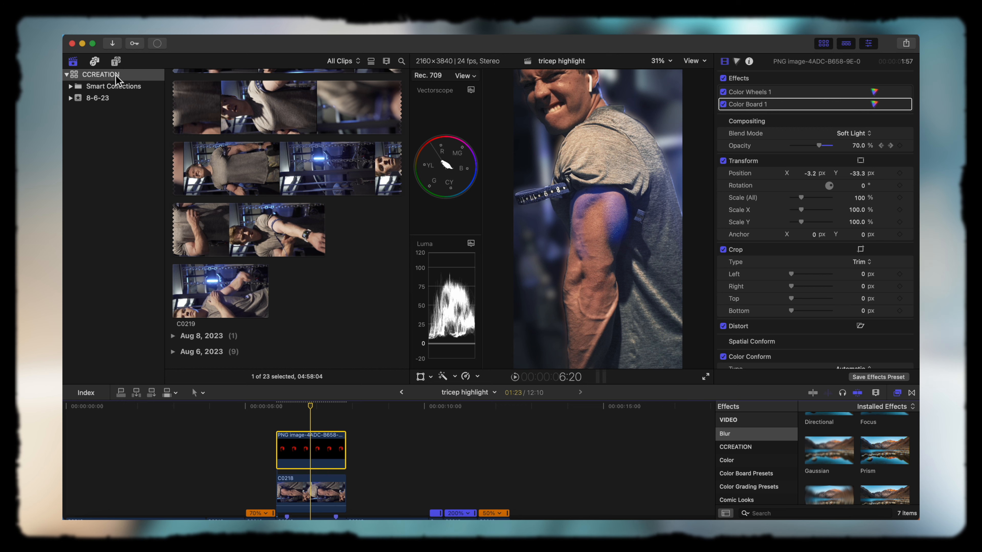
- Add the cc4D TIME BAR 9:16 Portrait 1 title stretched across the whole project
left_click(116, 61)
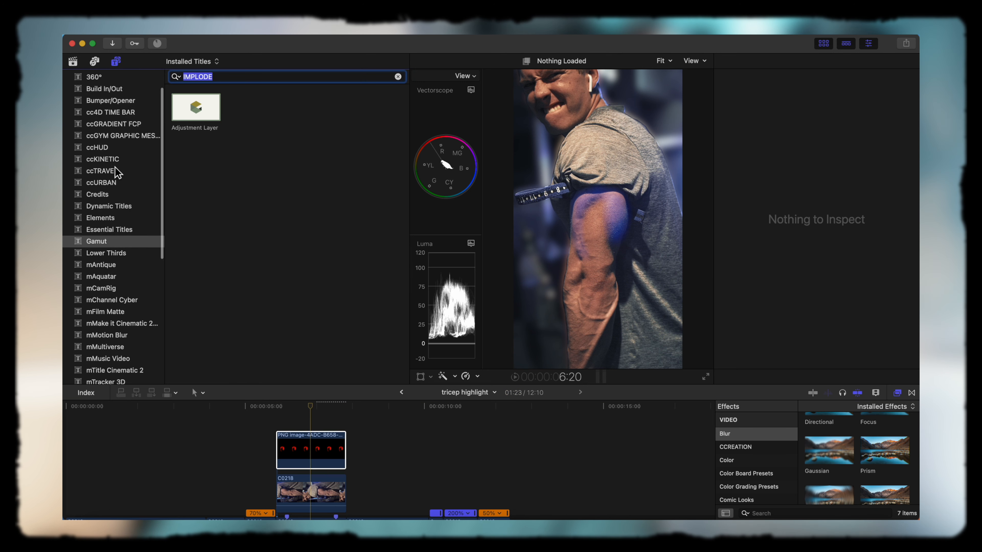
left_click(111, 119)
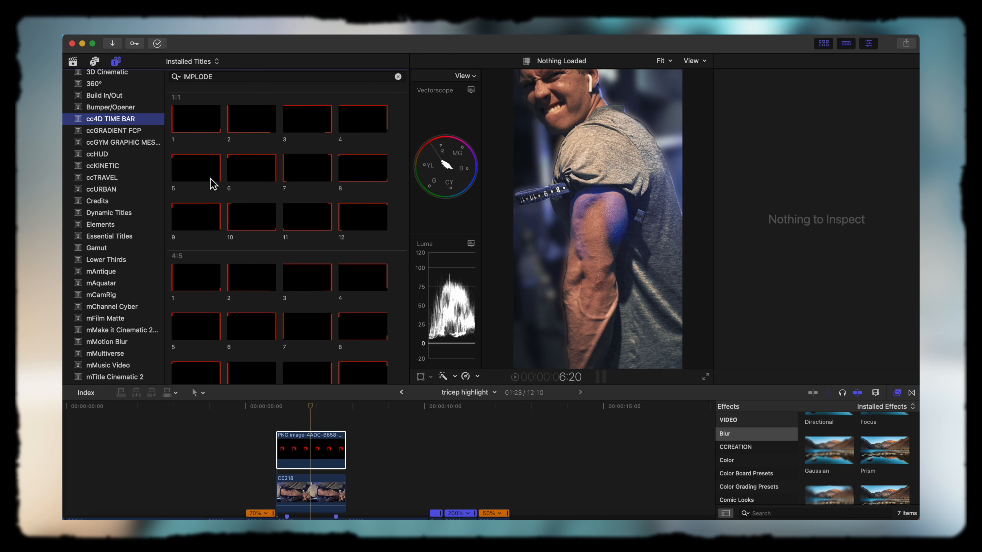
mouse_move(209, 182)
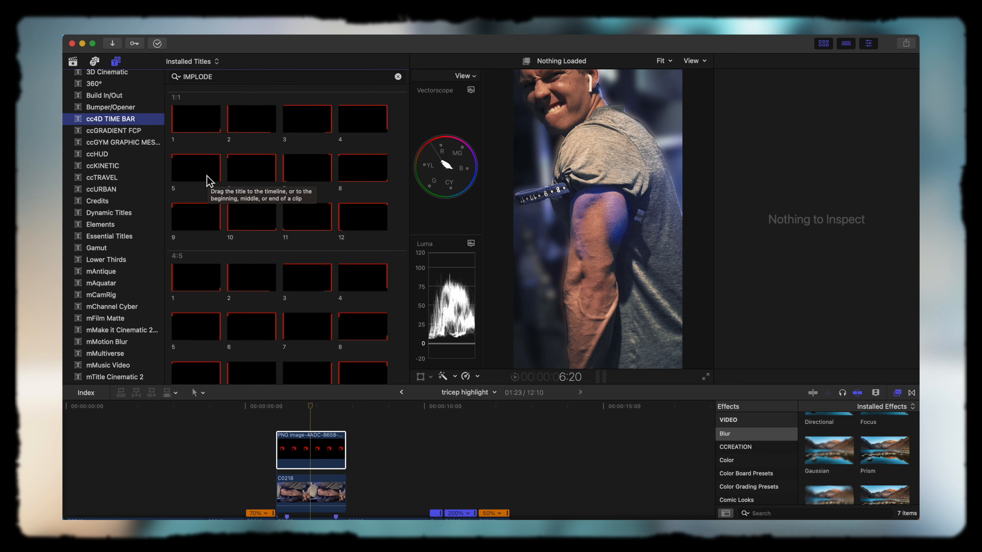
scroll("down", 3)
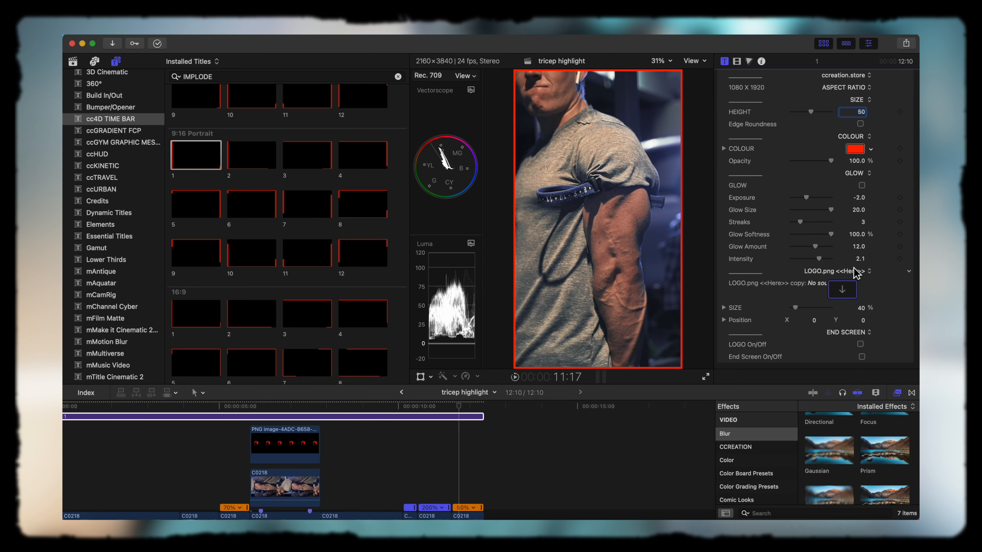
left_click(854, 148)
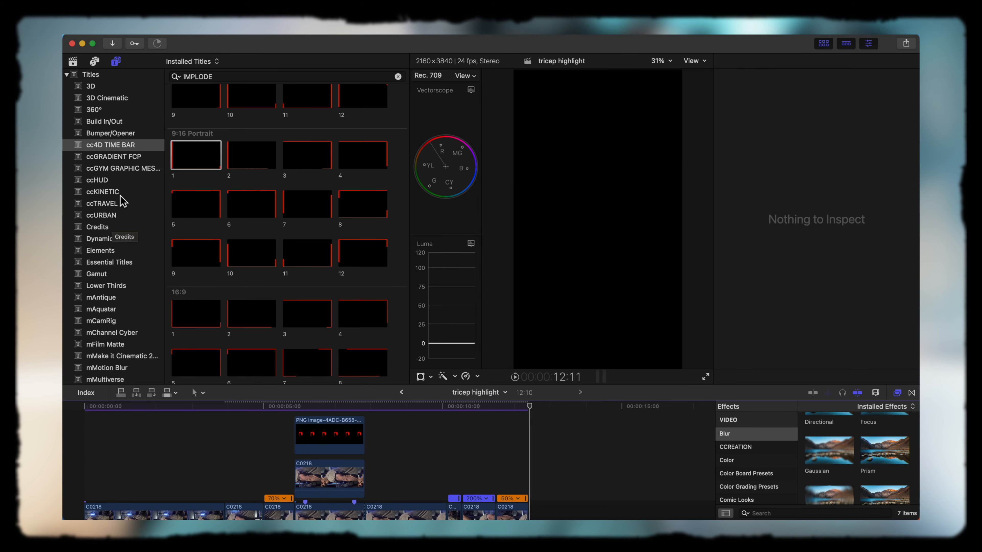
- Add ccKINETIC Portrait Title 3 reading TRICEP at the start and make the time bar blue with GLOW
left_click(102, 192)
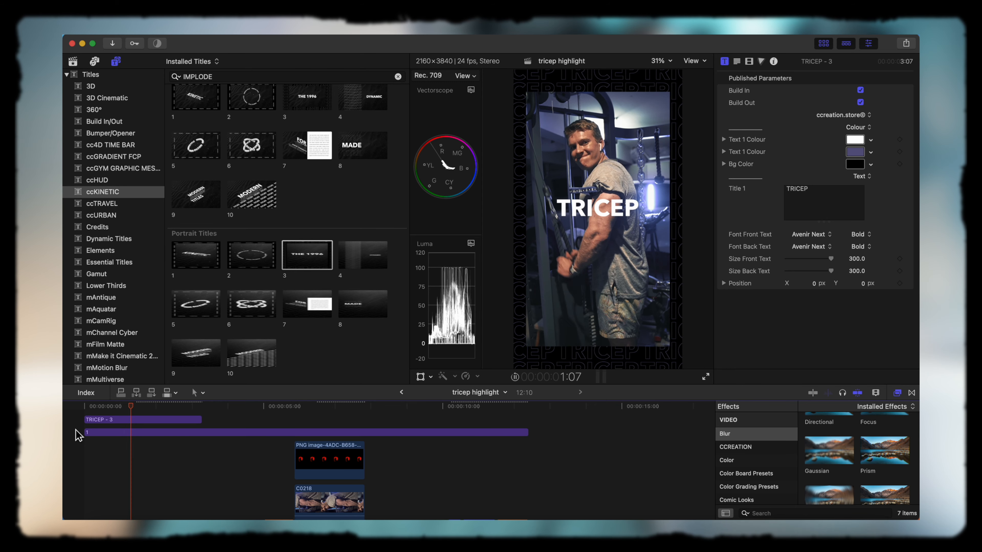
left_click(201, 406)
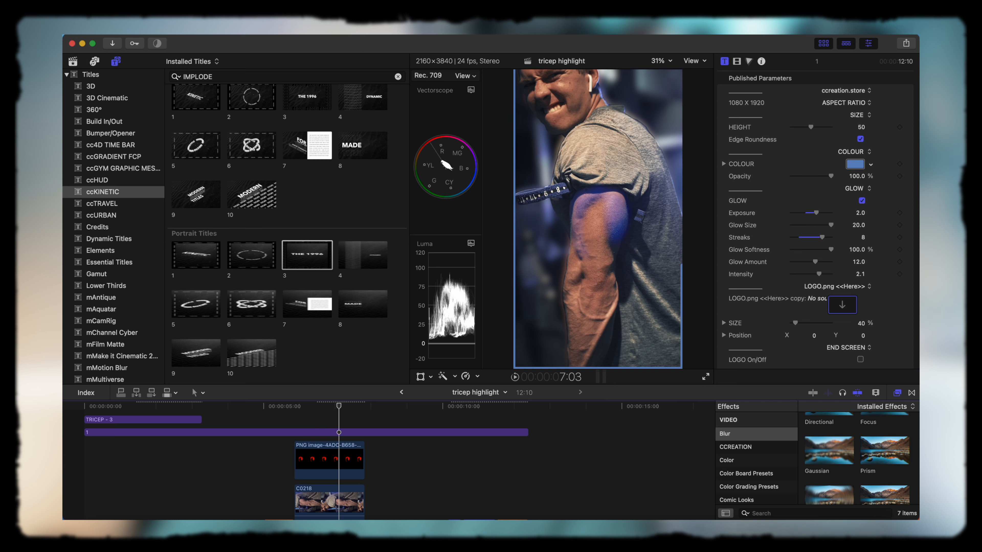
left_click(98, 180)
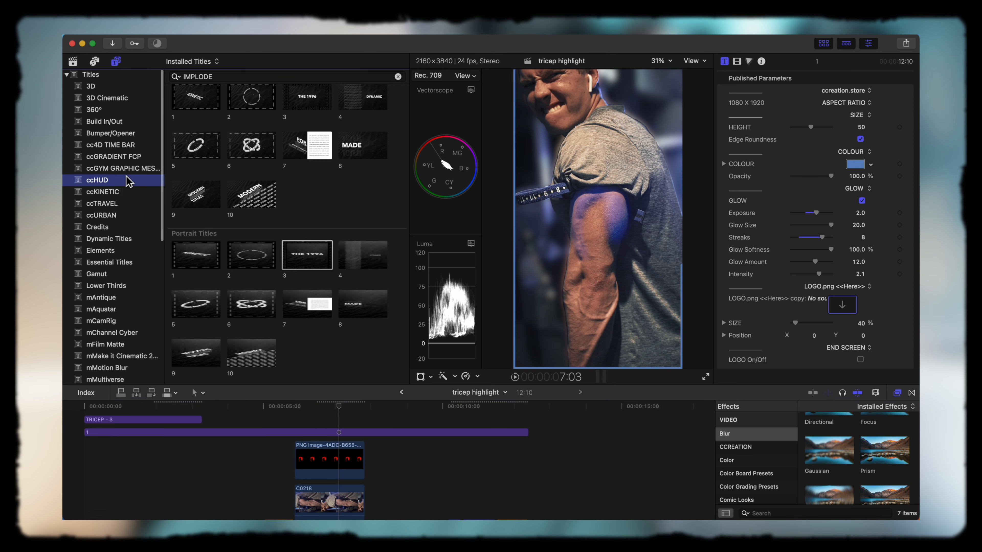
- Add ccGYM GRAPHIC Back Upper 1 with the tricep heads ticked, titled ROPE PUSHDOWNS in blue
left_click(123, 168)
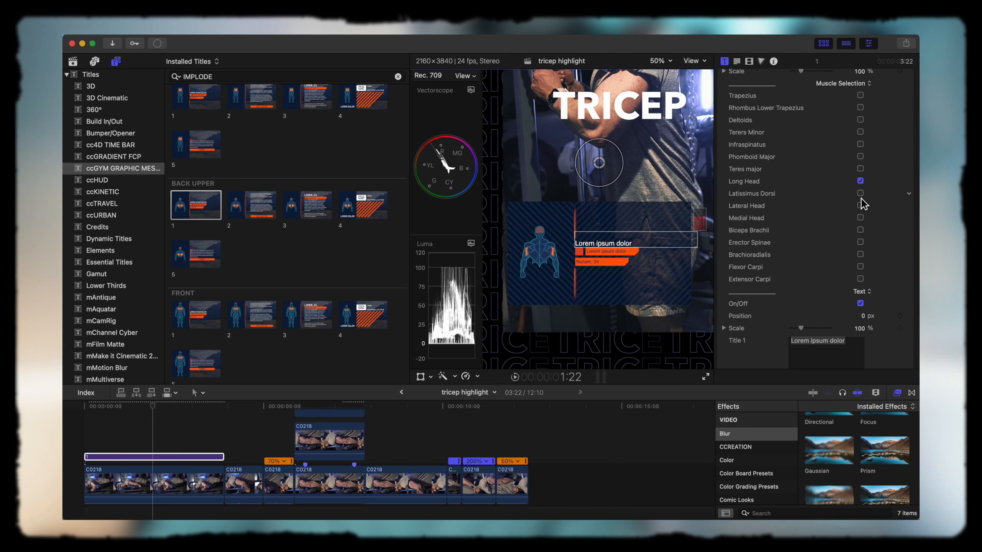
left_click(859, 206)
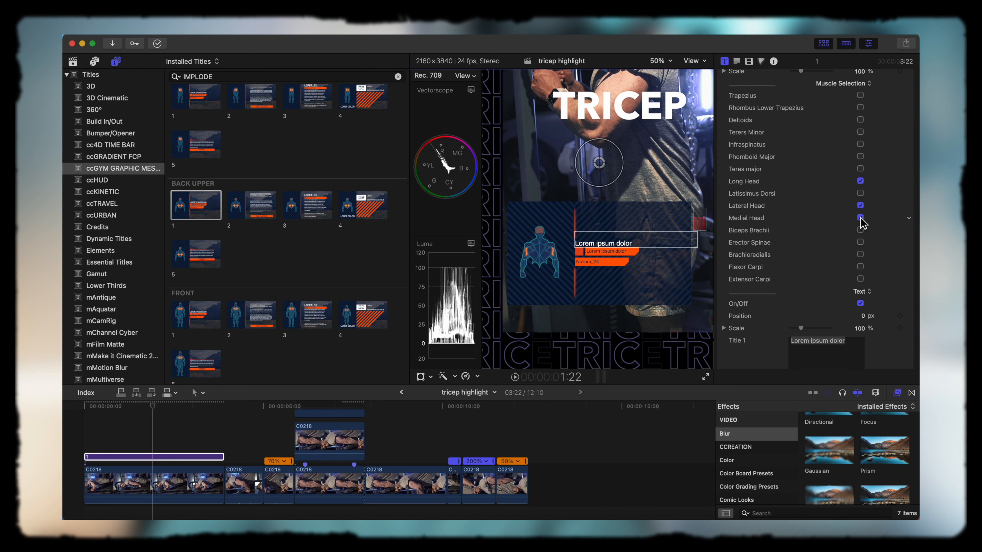
type("ROPE PUSHDOWNS")
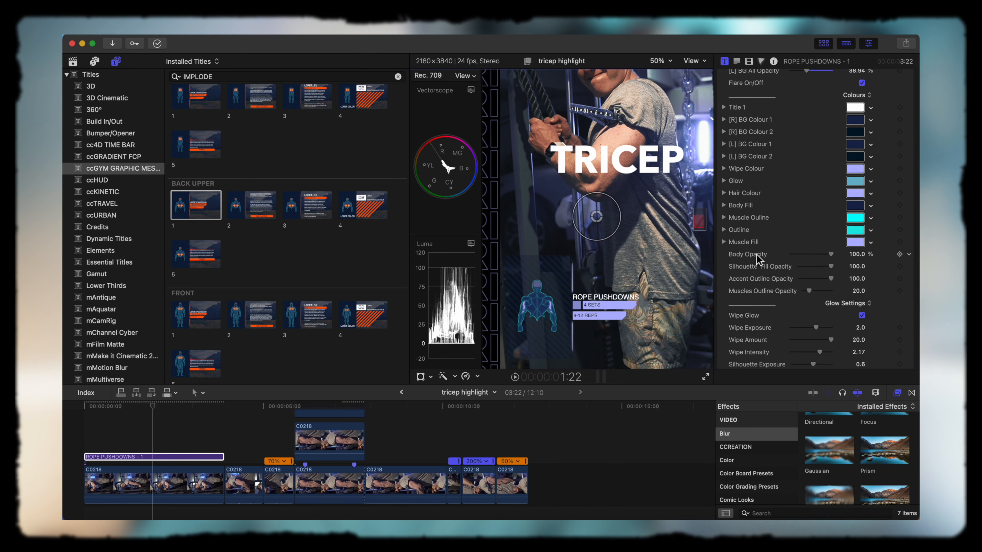
left_click_drag(814, 70, 796, 80)
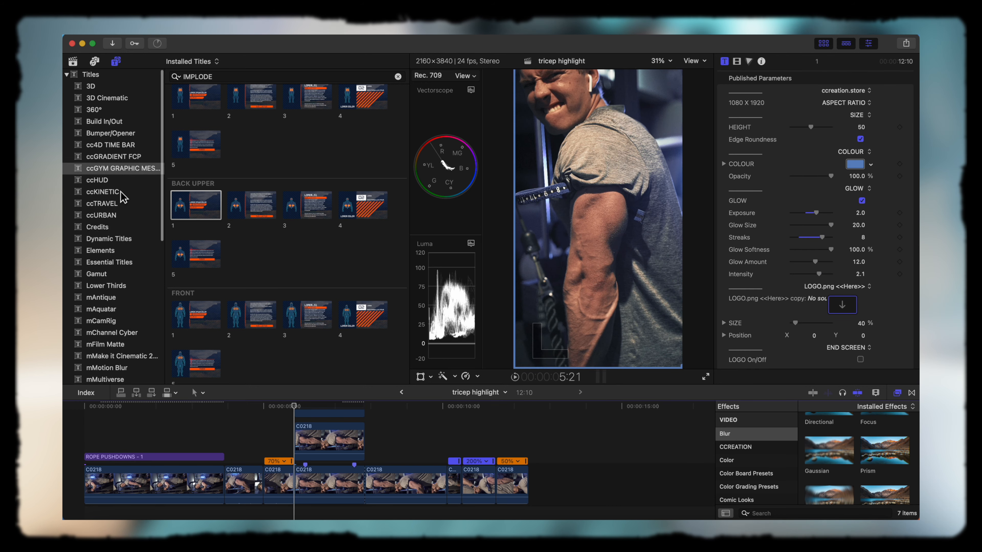
mouse_move(131, 161)
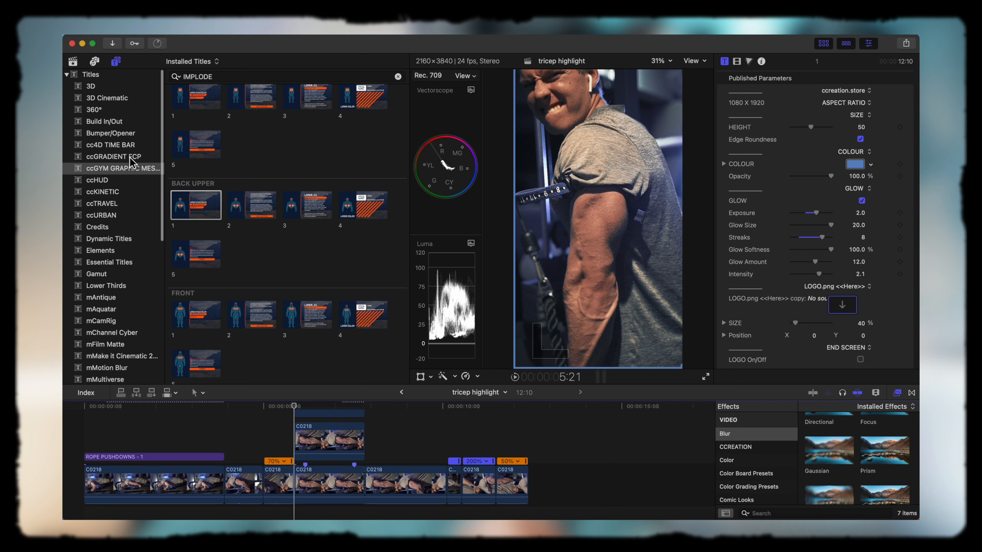
- Add a TIMER and ccHUD Warnings 7 DANGER title over the highlight clip, positioned and recoloured blue
scroll("down", 3)
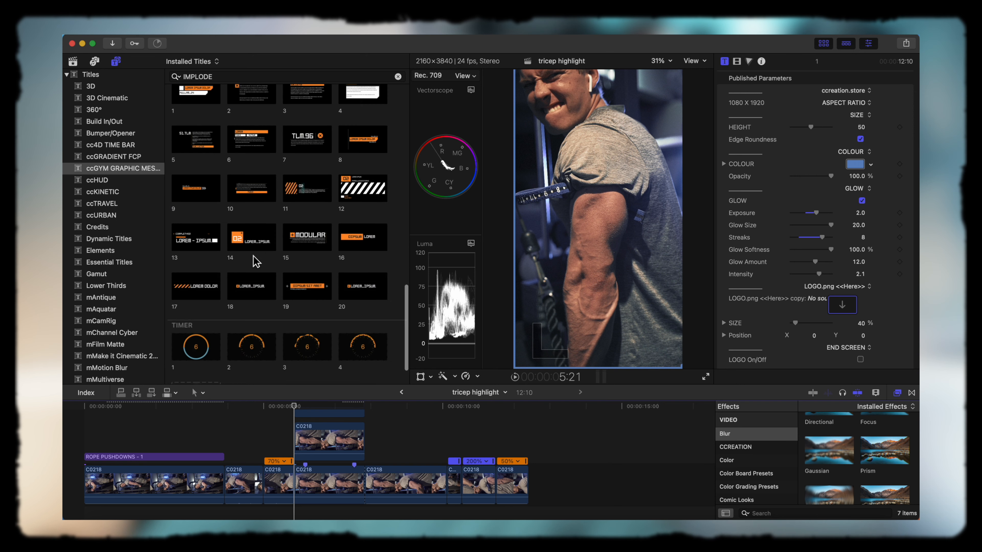
scroll("down", 3)
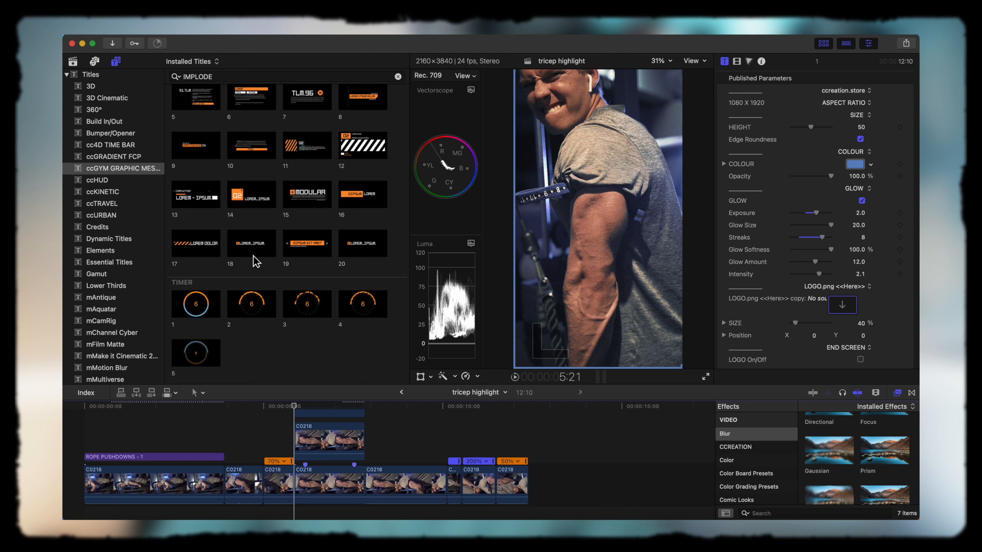
mouse_move(251, 259)
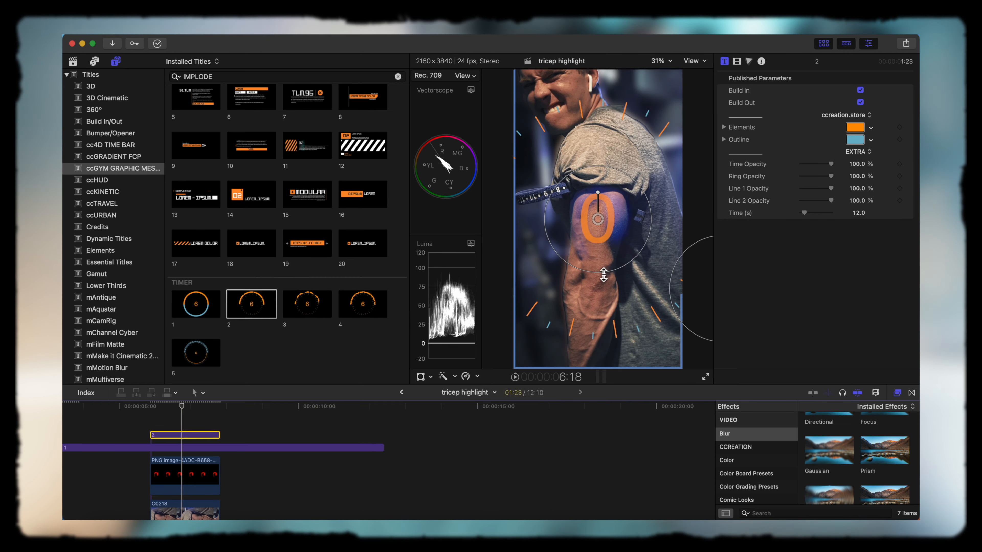
left_click(853, 127)
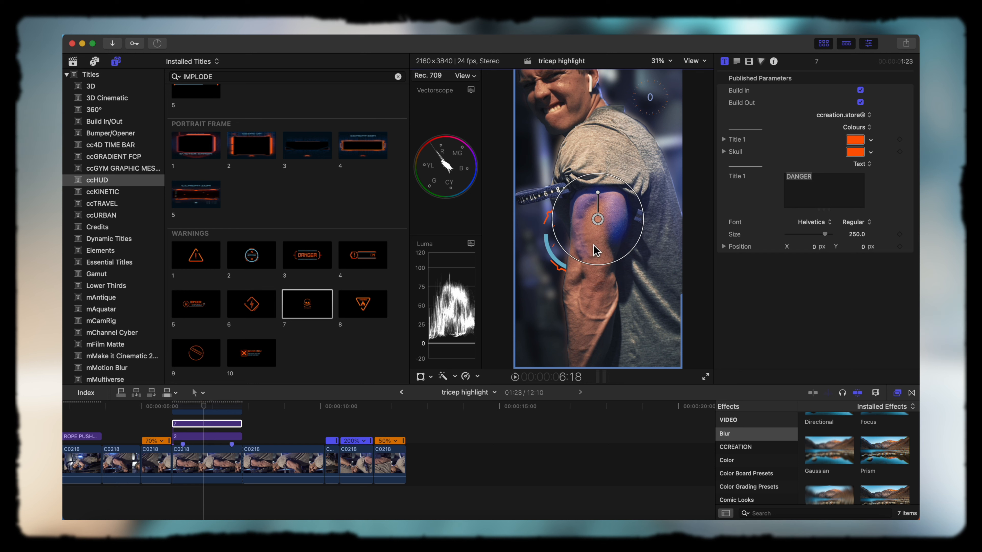
left_click_drag(596, 219, 557, 330)
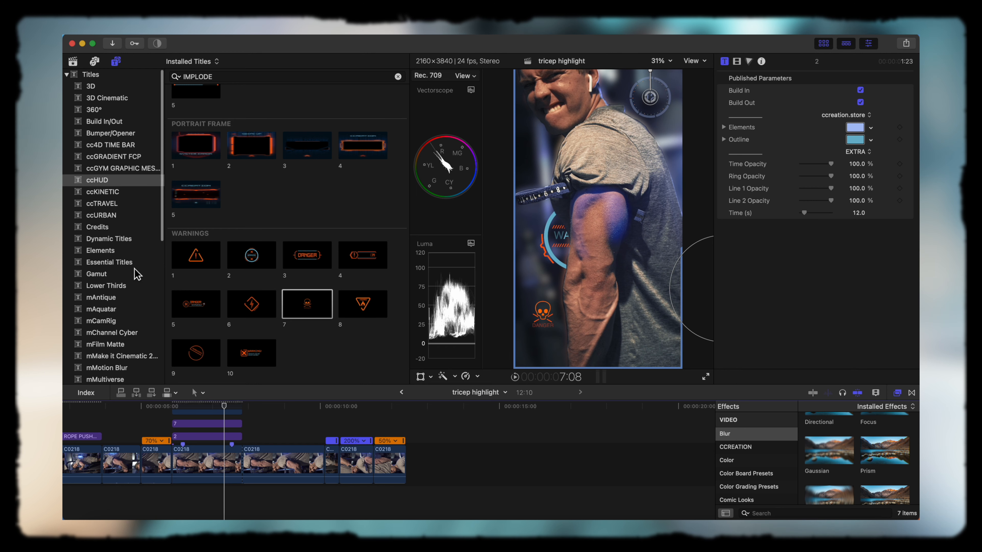
- Place an mChannel Cyber Callout 01 over the highlight clip with title text FULL TRICEP
scroll("down", 3)
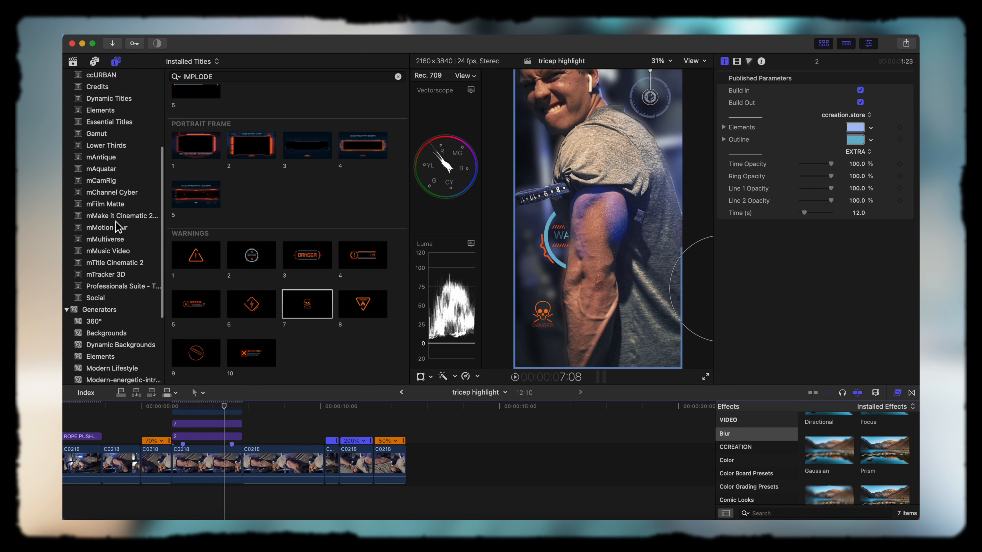
left_click(114, 192)
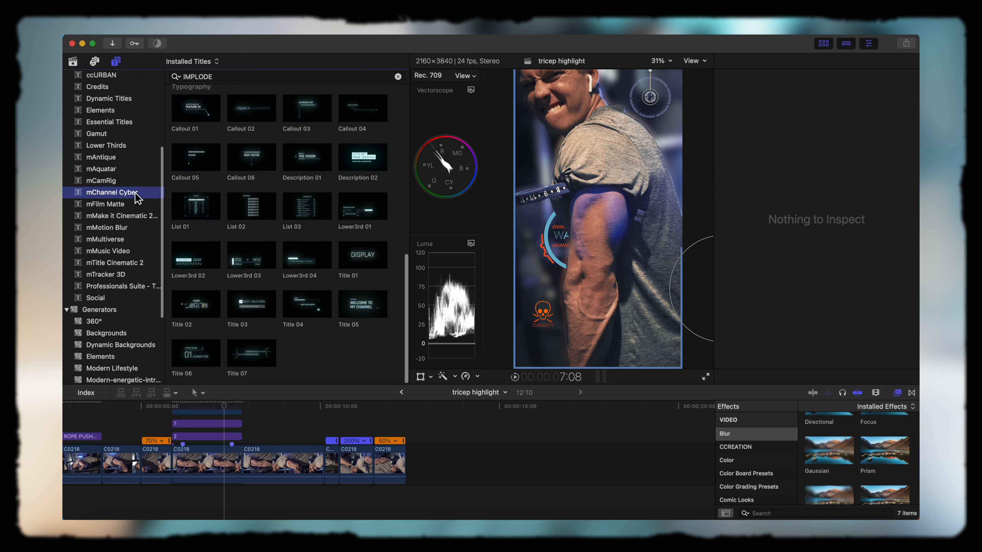
mouse_move(201, 116)
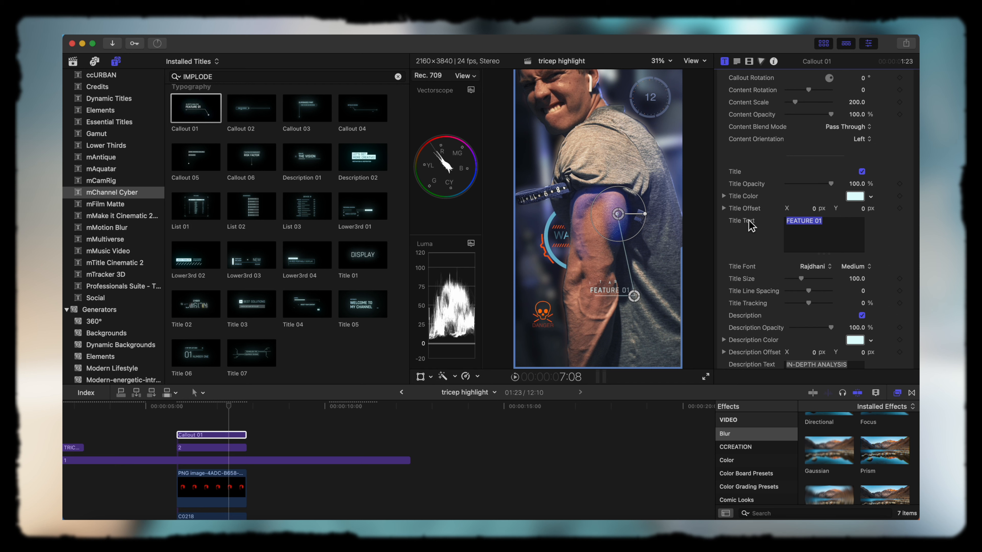
type("FULL TRICEP")
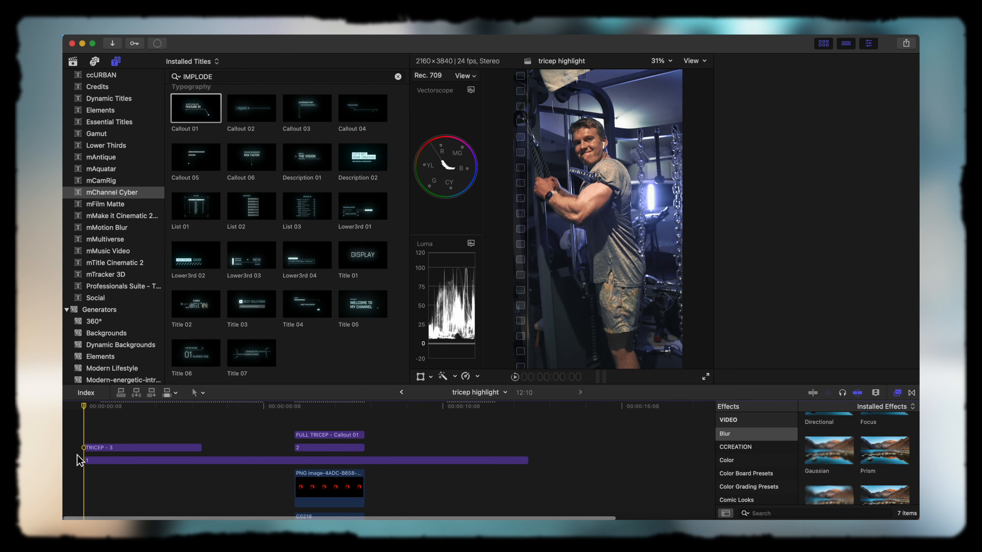
- Return playback to the start of the edit and begin the file export
left_click(137, 447)
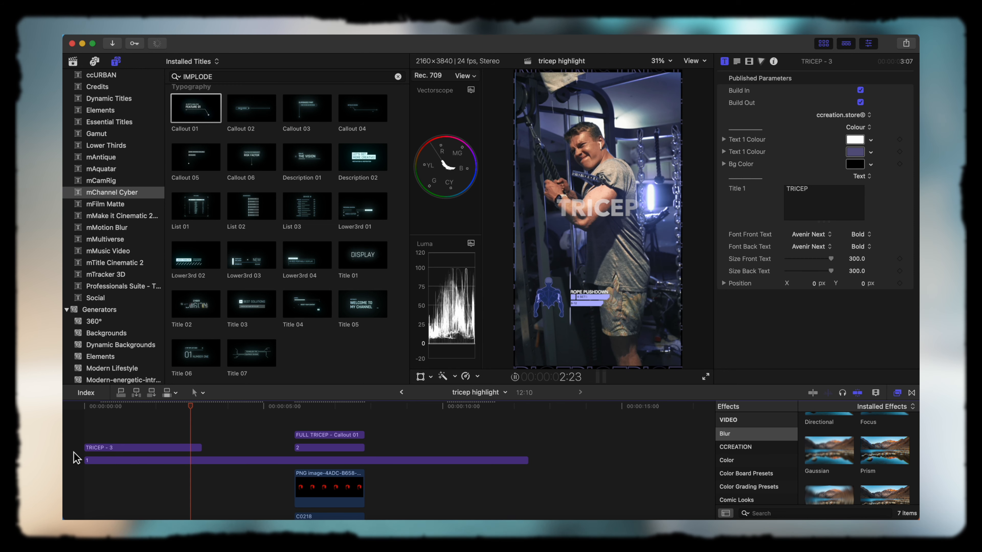
left_click(268, 406)
type("FINA")
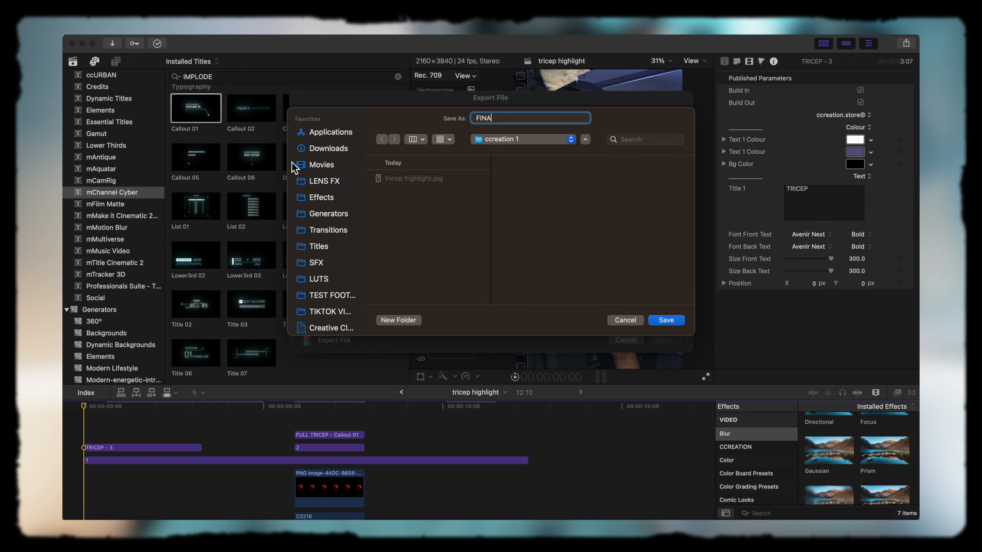
- Name the export FINAL TRICEP HIGHLIGHT and save the finished movie
type("L TRICEP HIGH")
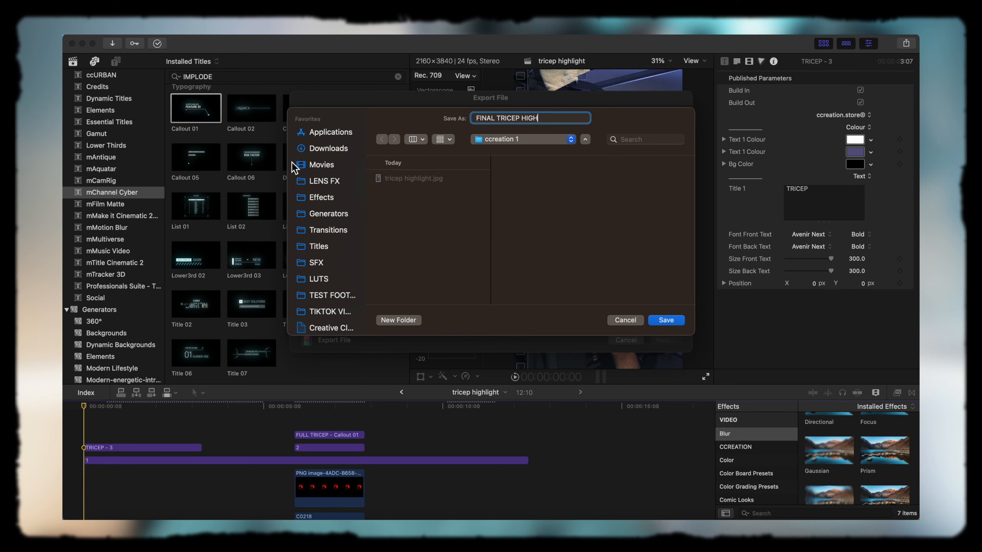
type("LIGHT")
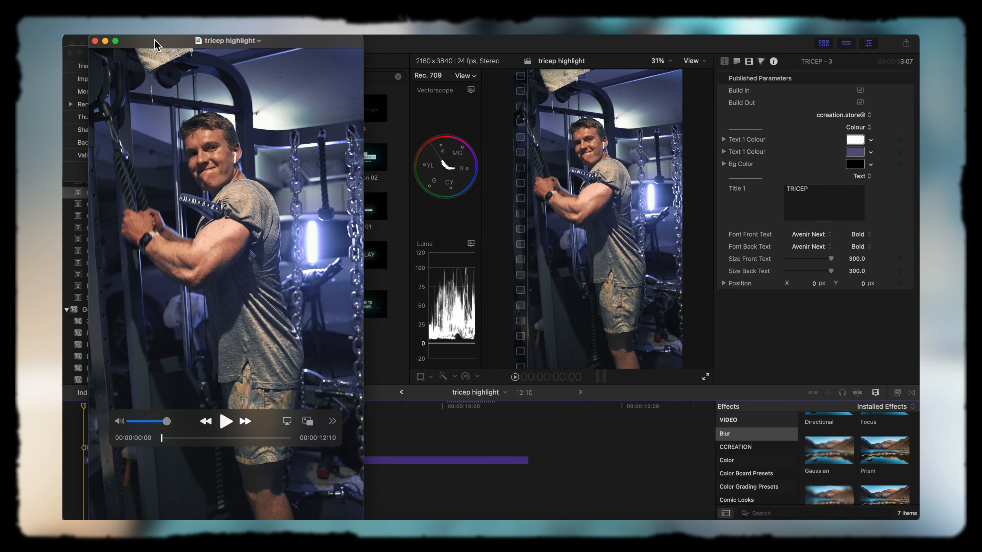
mouse_move(122, 50)
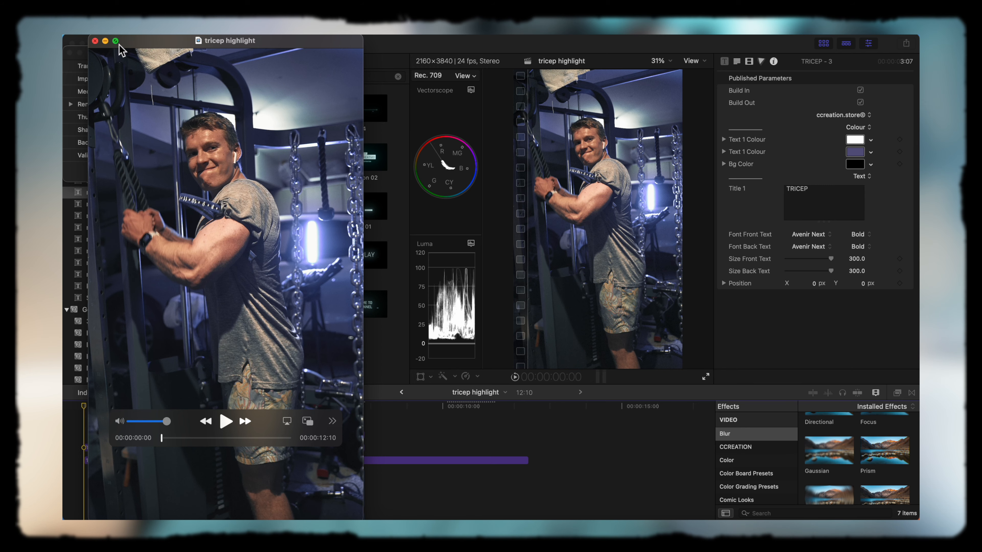